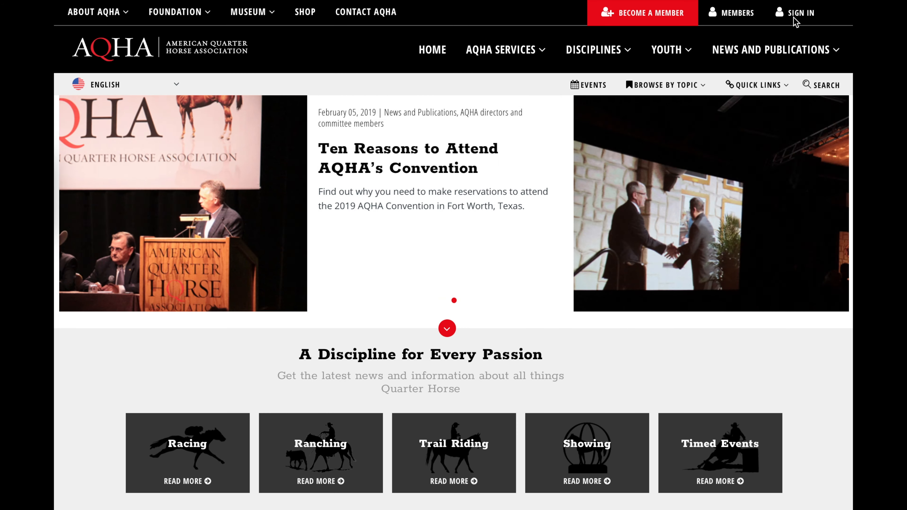
Step: Sign in with username and password and confirm creating a new online profile
left_click(800, 13)
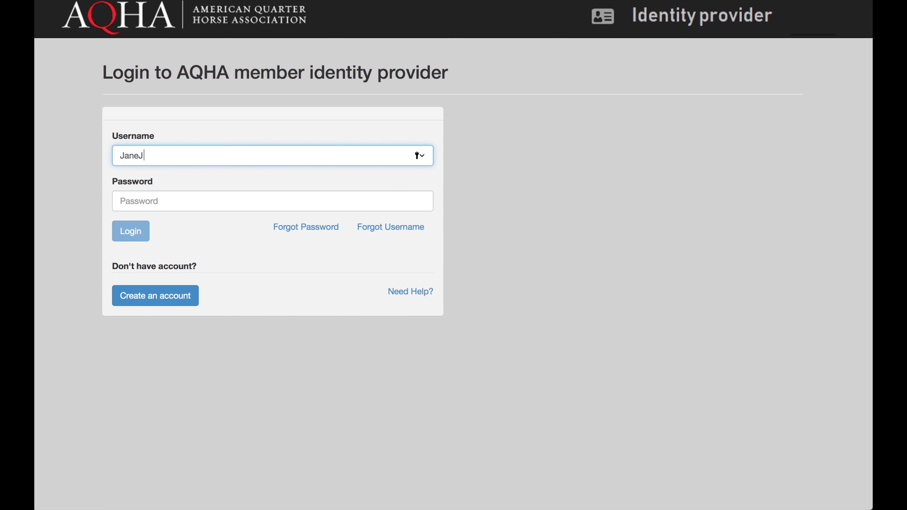
type("••••")
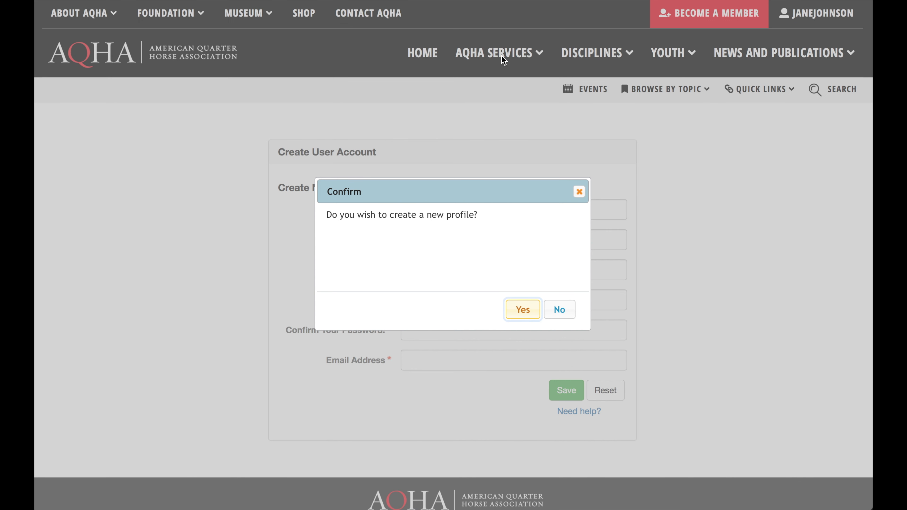
mouse_move(510, 307)
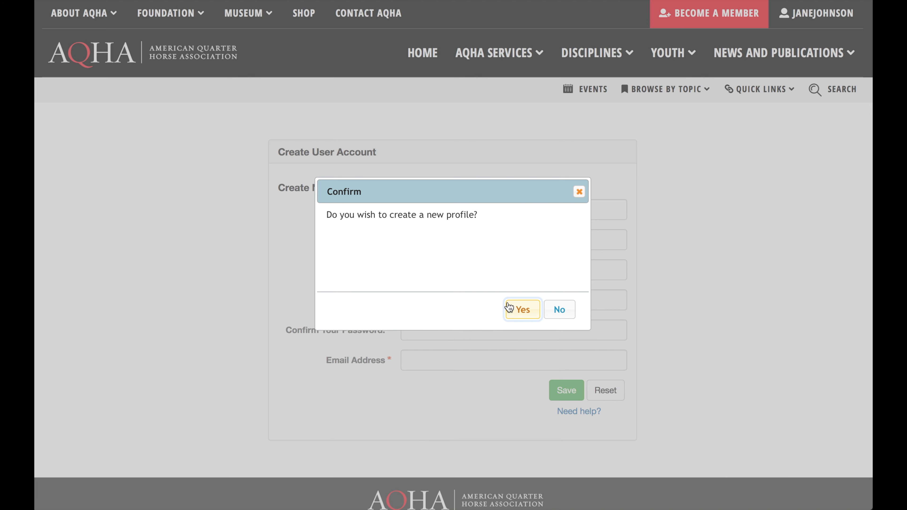
left_click(520, 310)
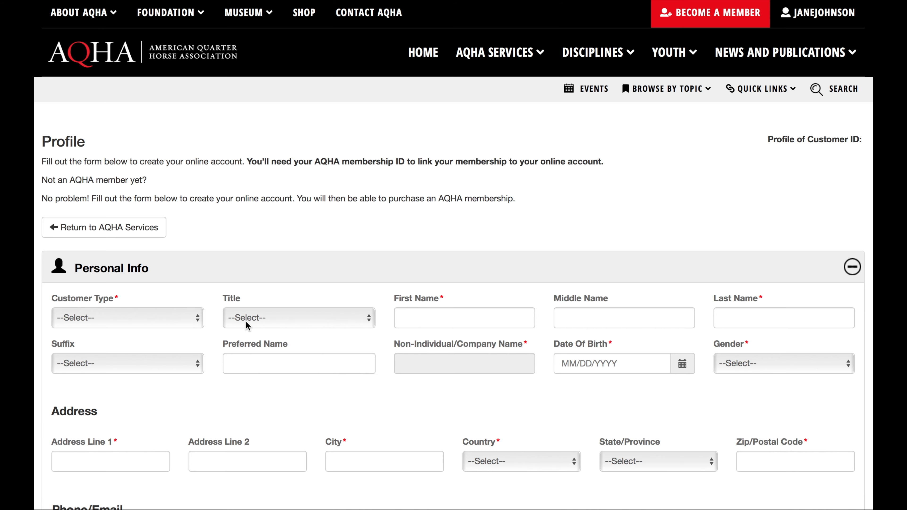
Step: Expand the Personal Info section to show the Customer Type options
scroll("down", 3)
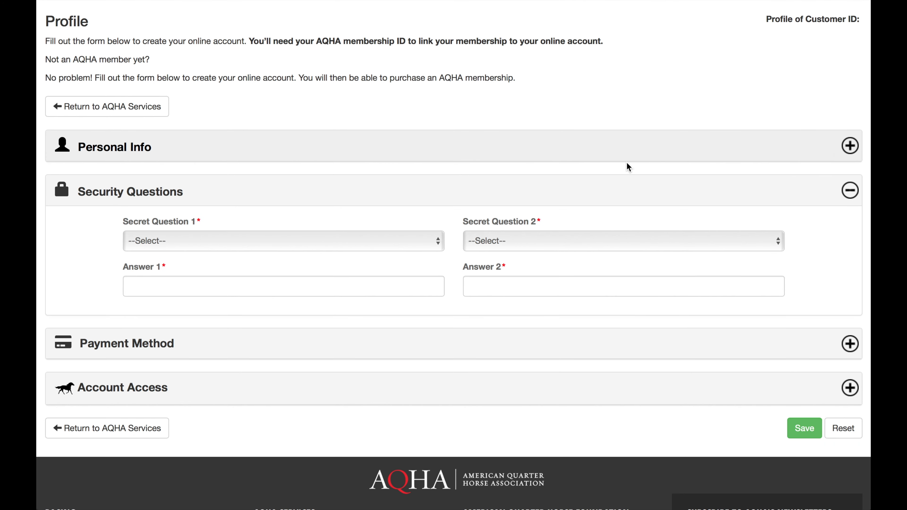
mouse_move(540, 225)
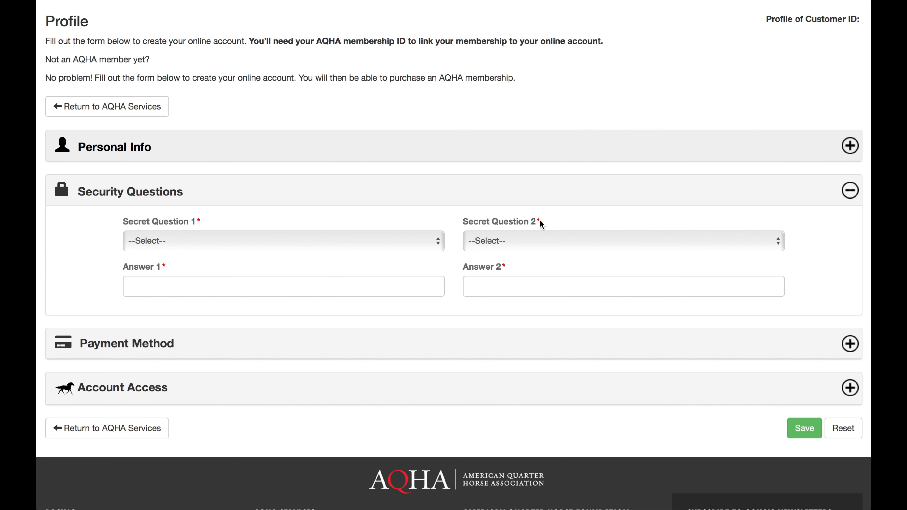
mouse_move(199, 226)
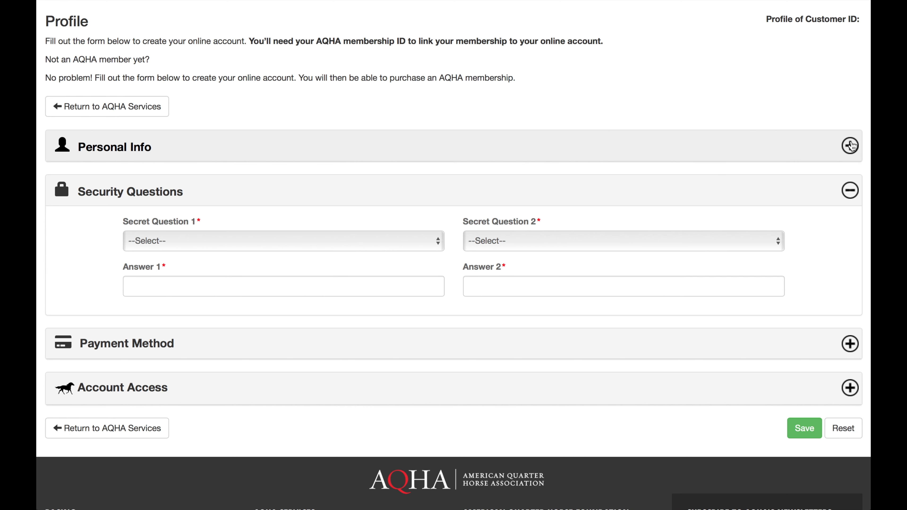
left_click(850, 146)
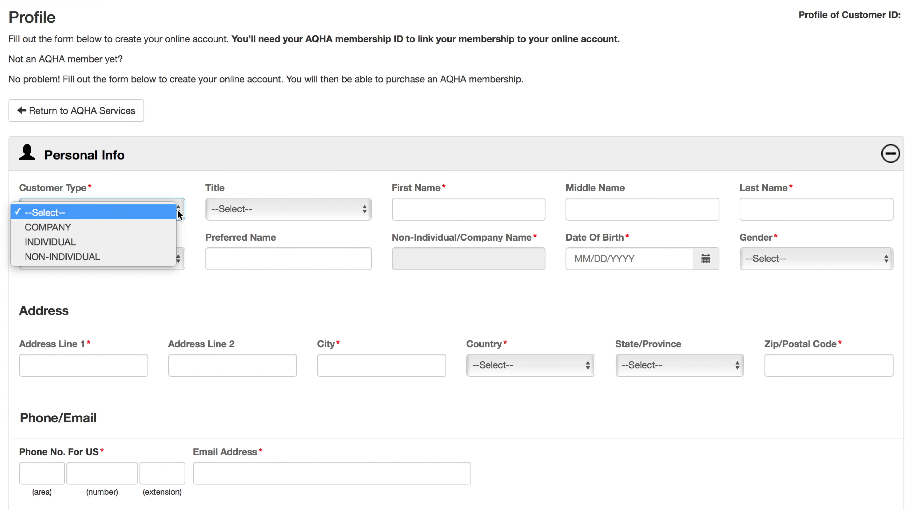
mouse_move(176, 226)
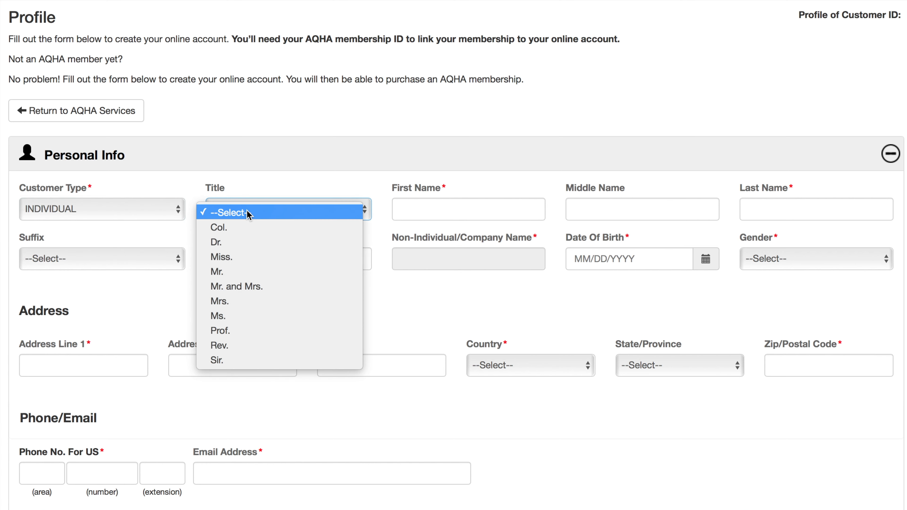
Step: Enter title Mrs., middle initial A, last name Johnson and the date of birth
left_click(219, 301)
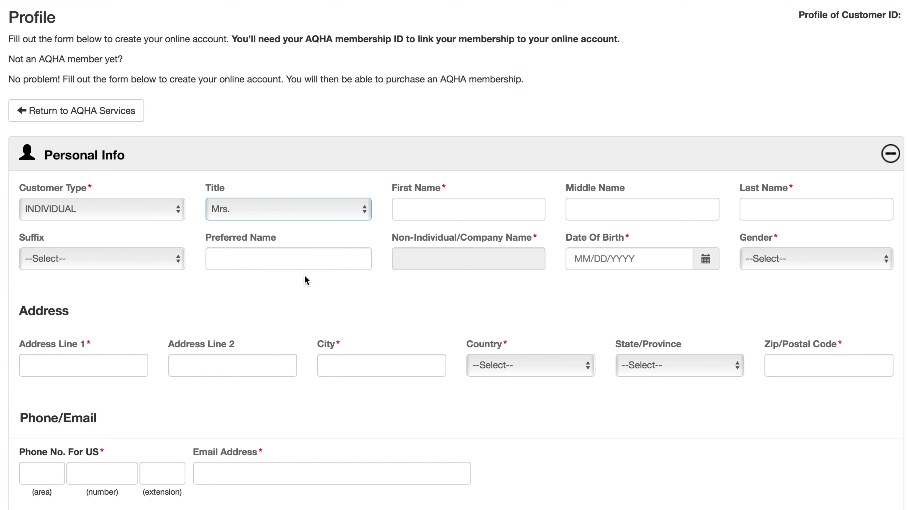
type("A")
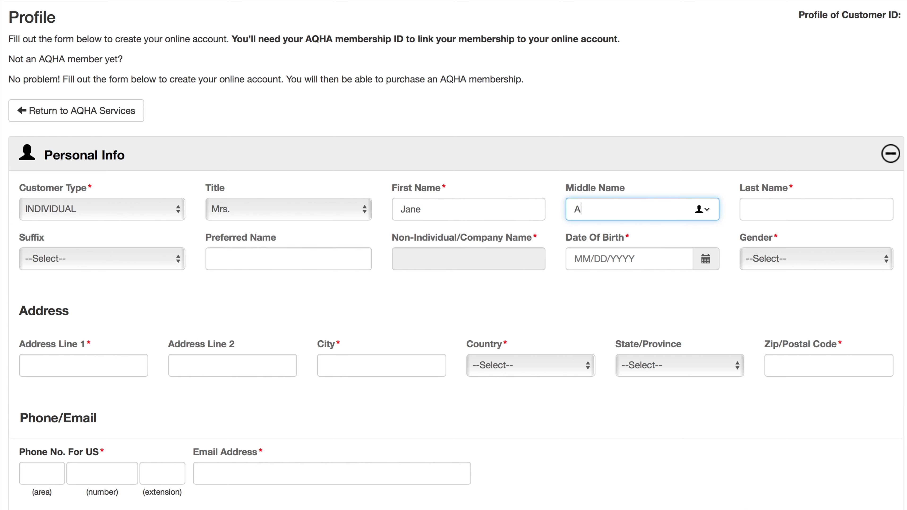
type("Johnson")
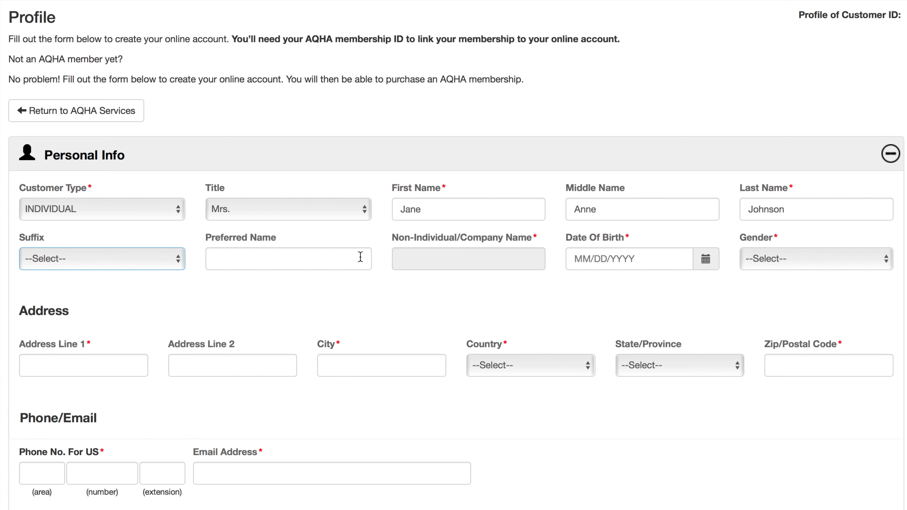
left_click(630, 259)
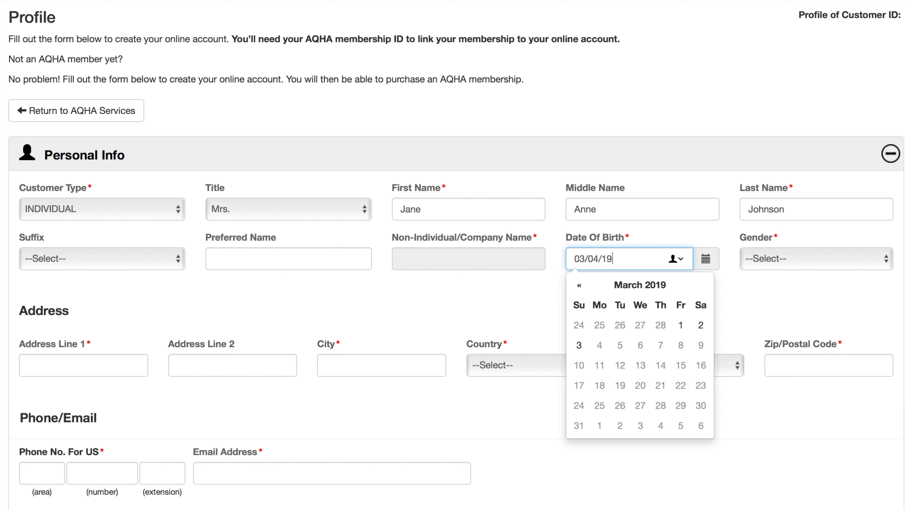
left_click(816, 259)
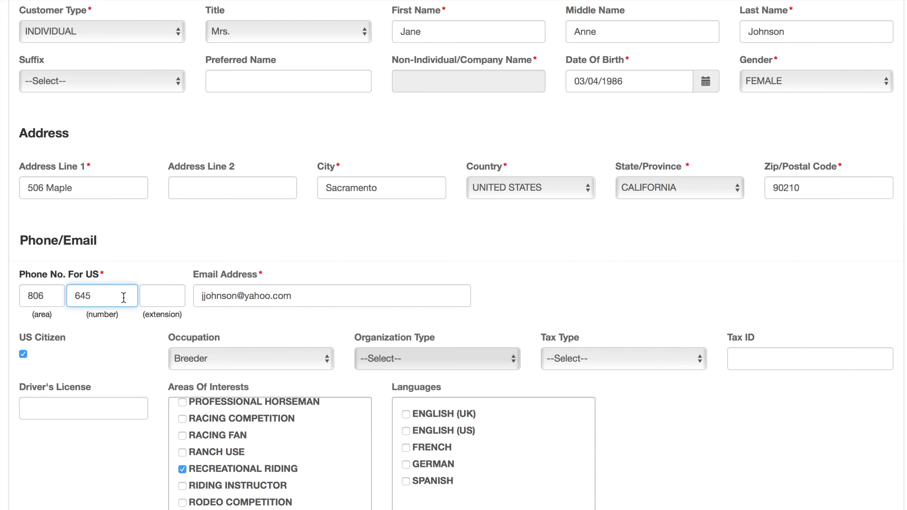
Step: Complete the phone number with 764 and set the occupation to Breeder
type("764")
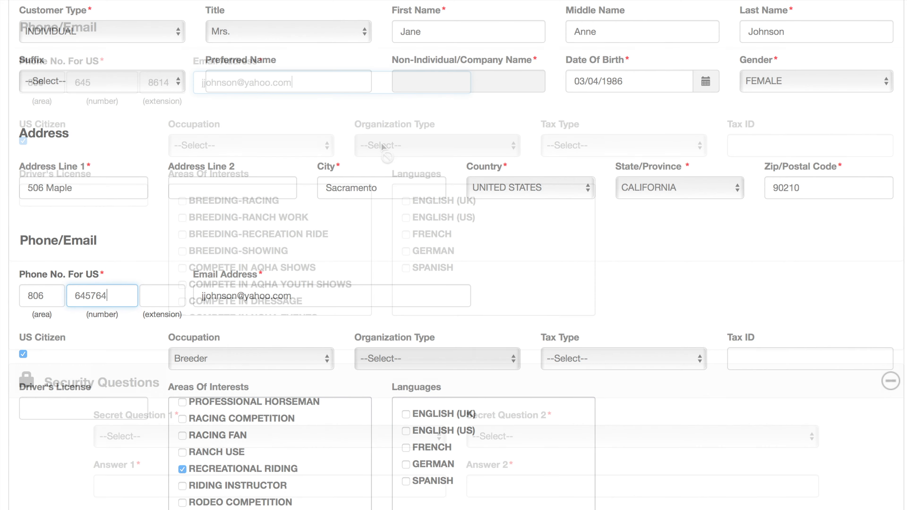
left_click(250, 145)
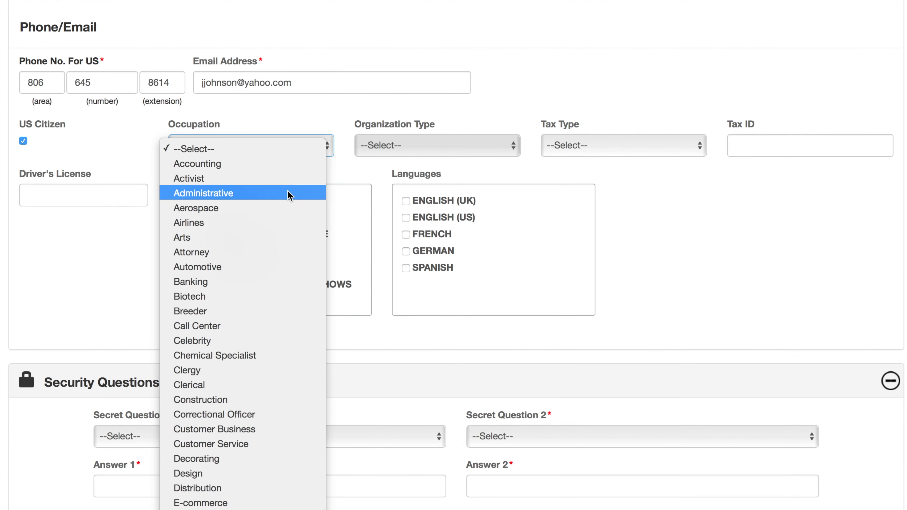
left_click(190, 311)
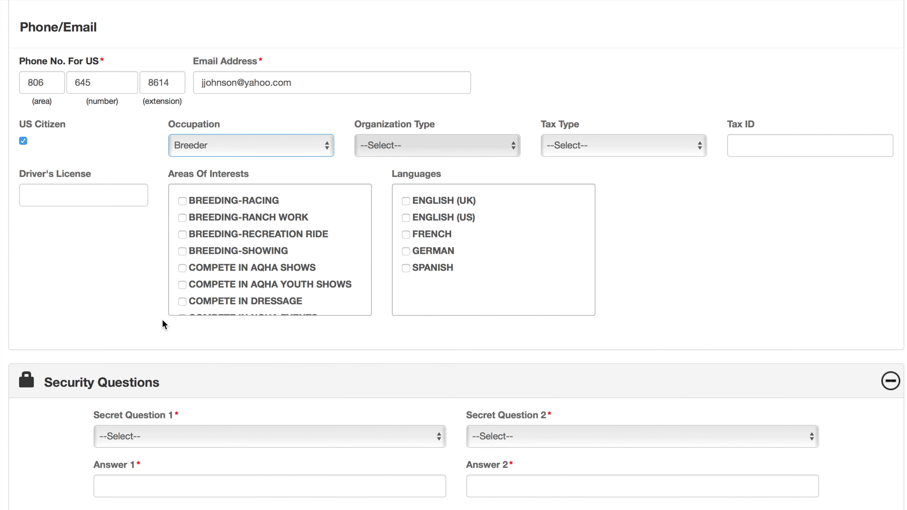
Step: Tick Recreational Riding under Areas Of Interests
scroll("down", 3)
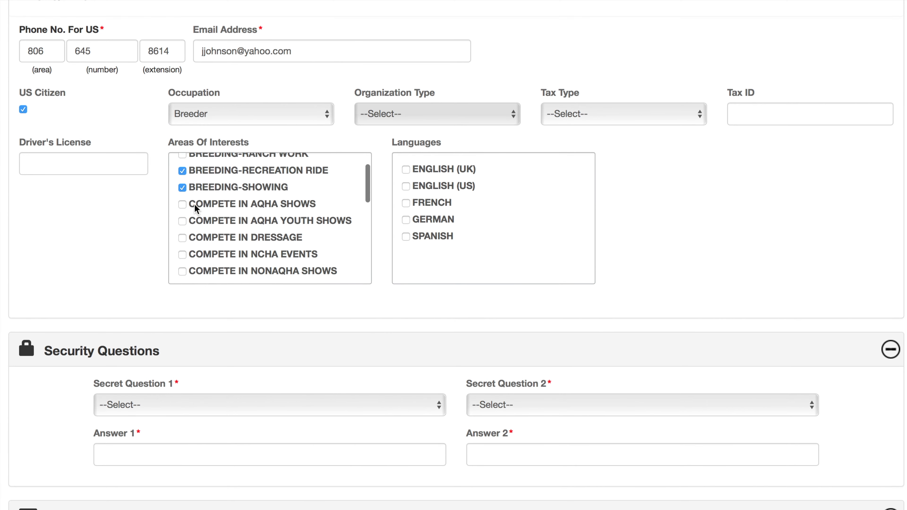
scroll("down", 3)
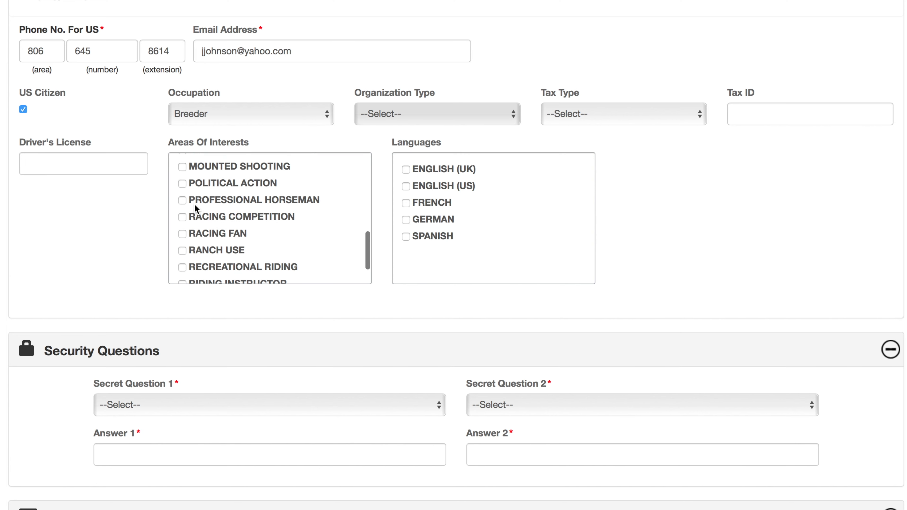
scroll("down", 3)
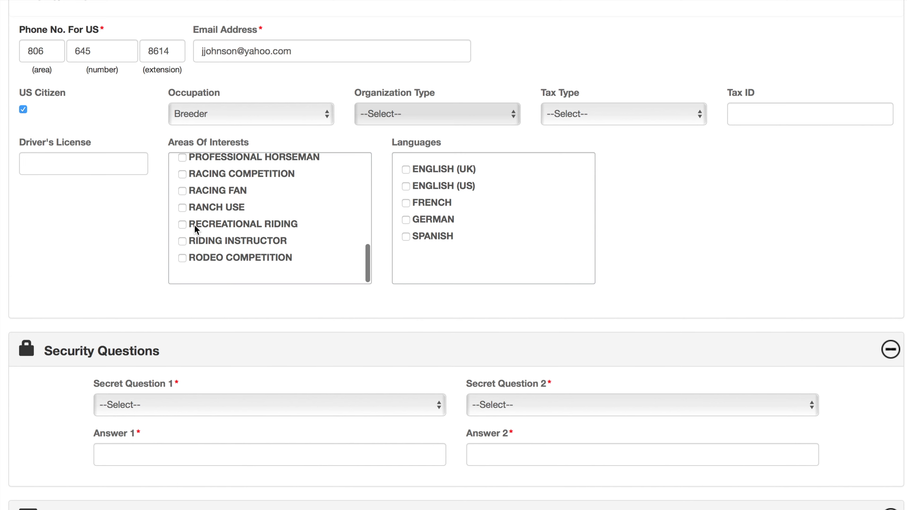
left_click(182, 225)
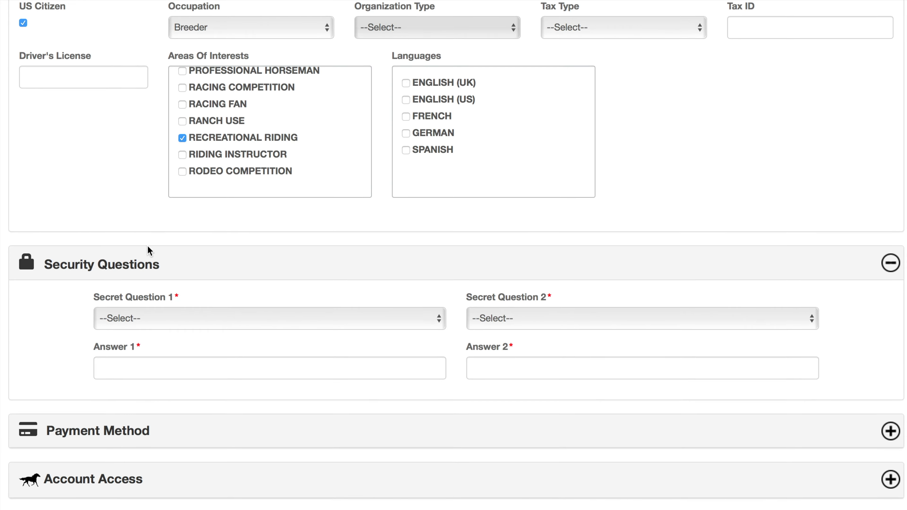
scroll("down", 3)
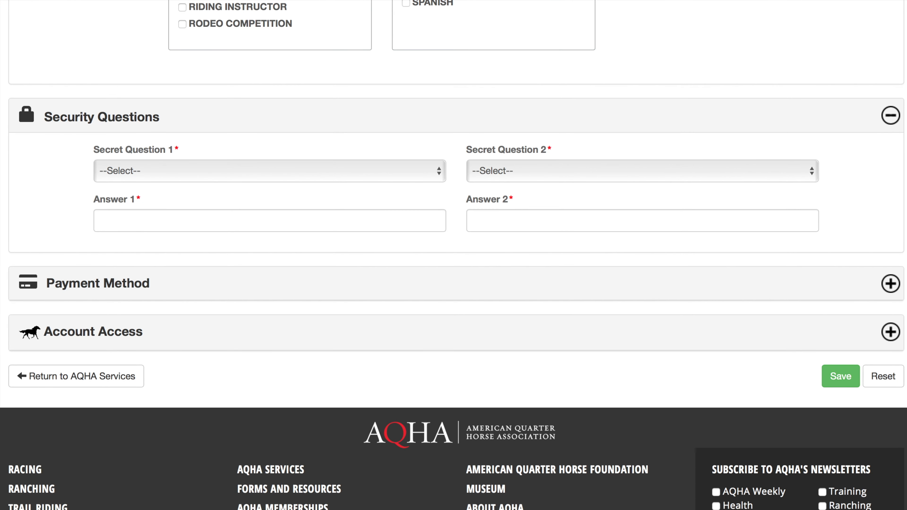
Step: Choose birth city and mother's maiden name as the two security questions, then reach Payment Method
left_click(269, 171)
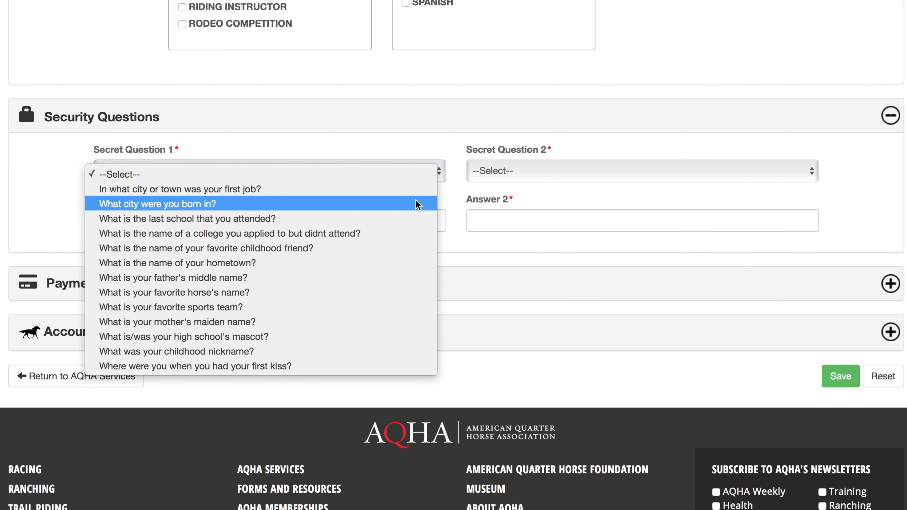
left_click(156, 204)
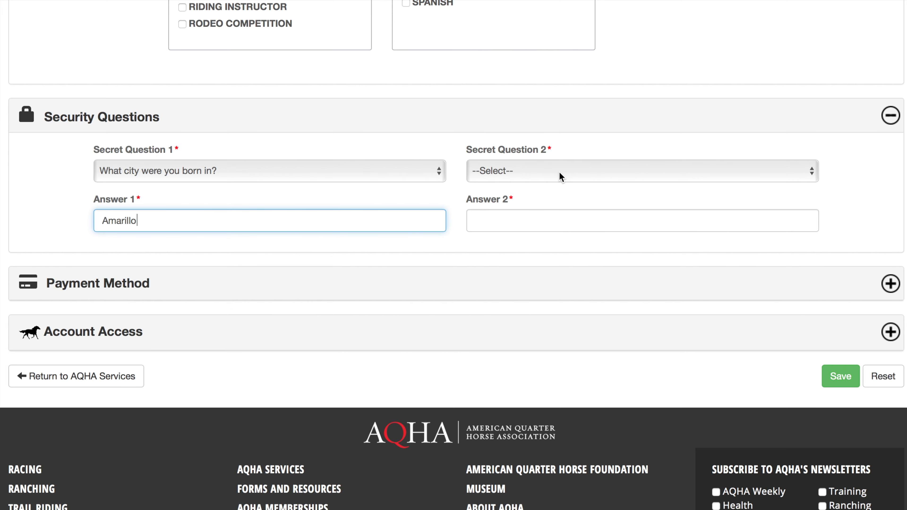
left_click(642, 170)
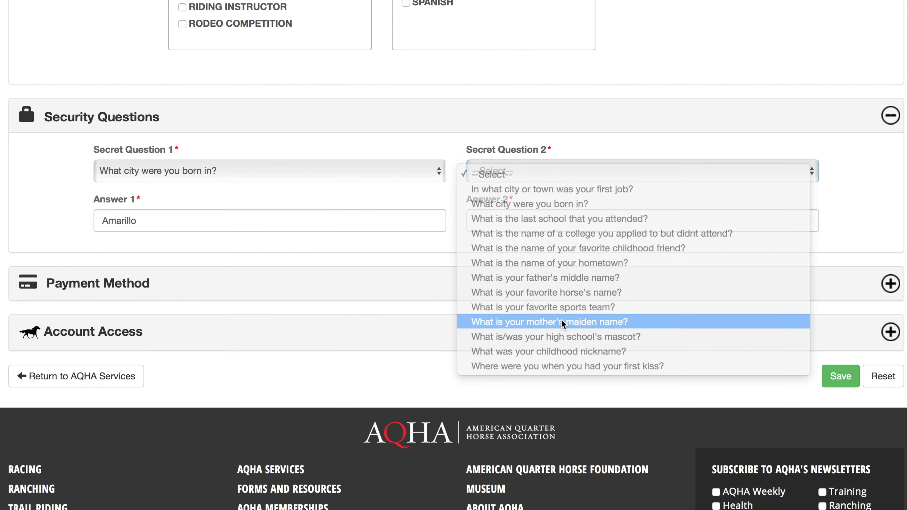
left_click(548, 322)
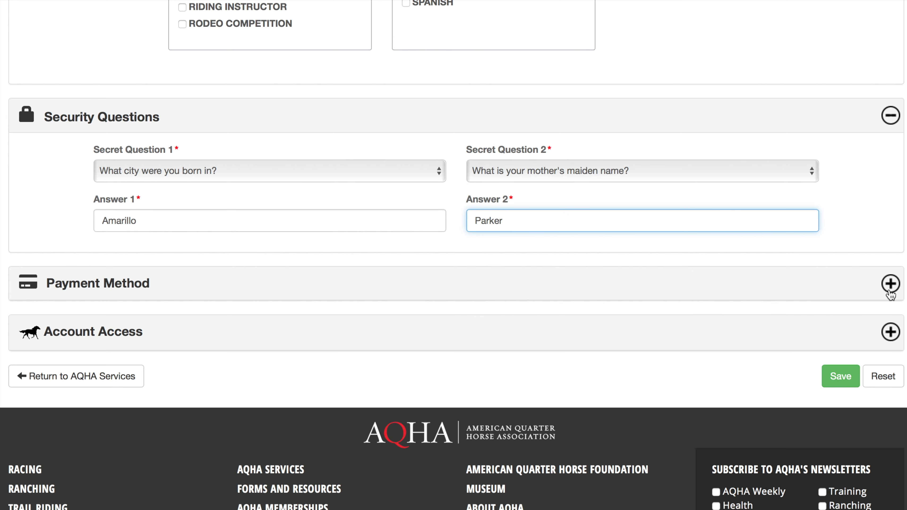
left_click(890, 284)
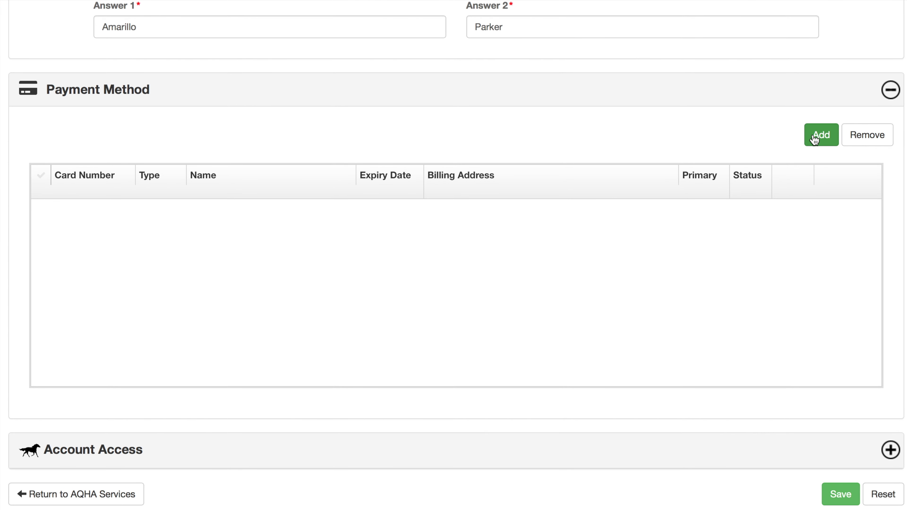
left_click(821, 135)
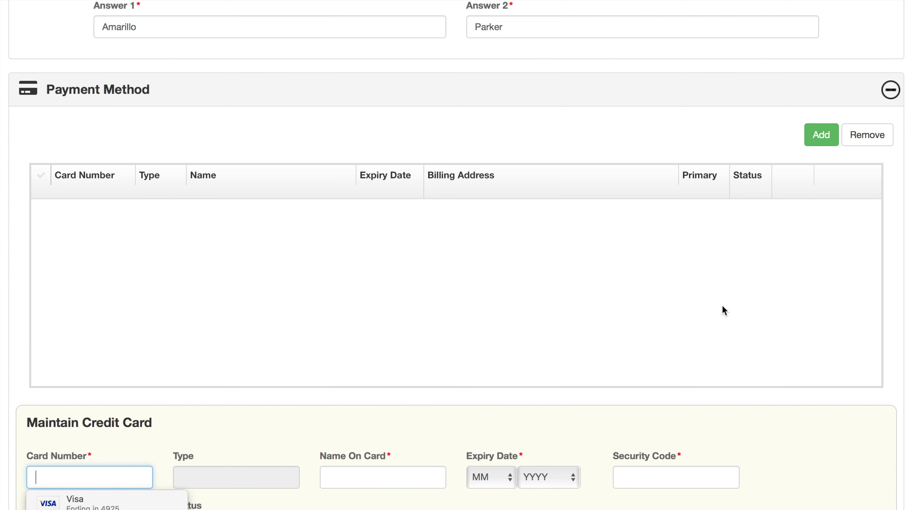
scroll("down", 3)
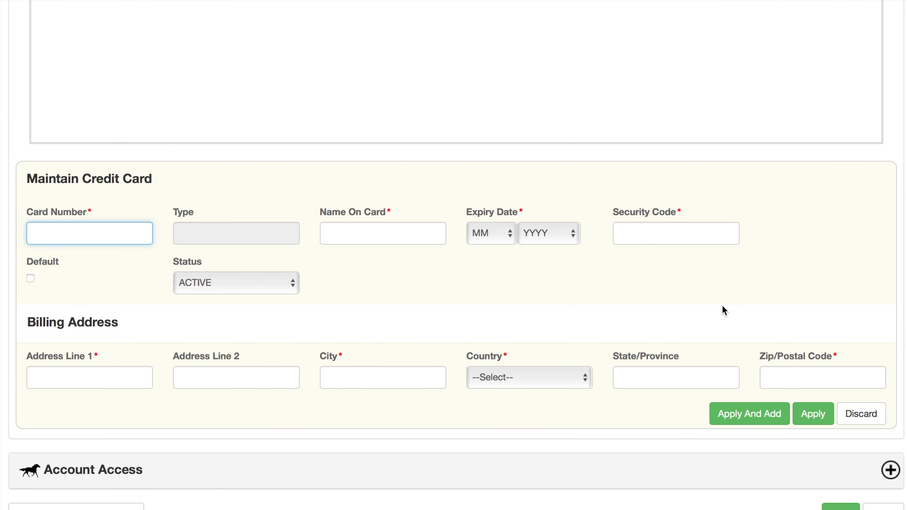
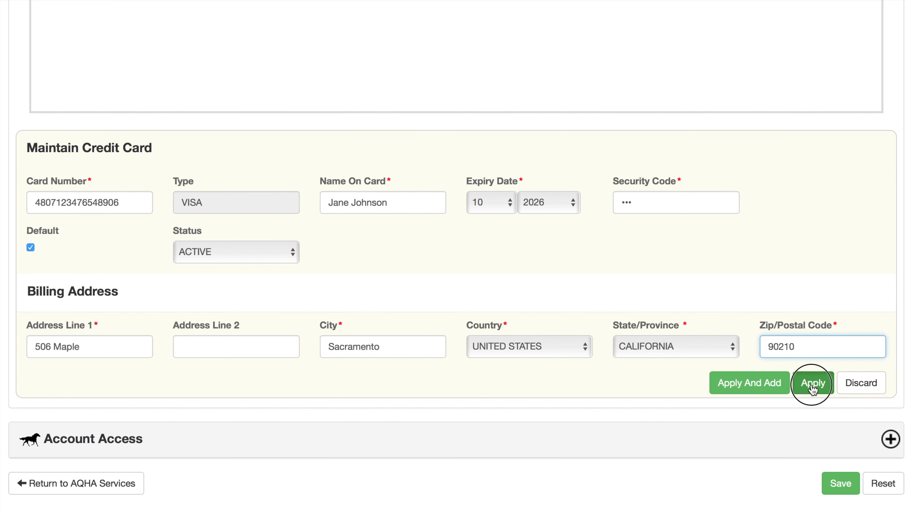
left_click(812, 383)
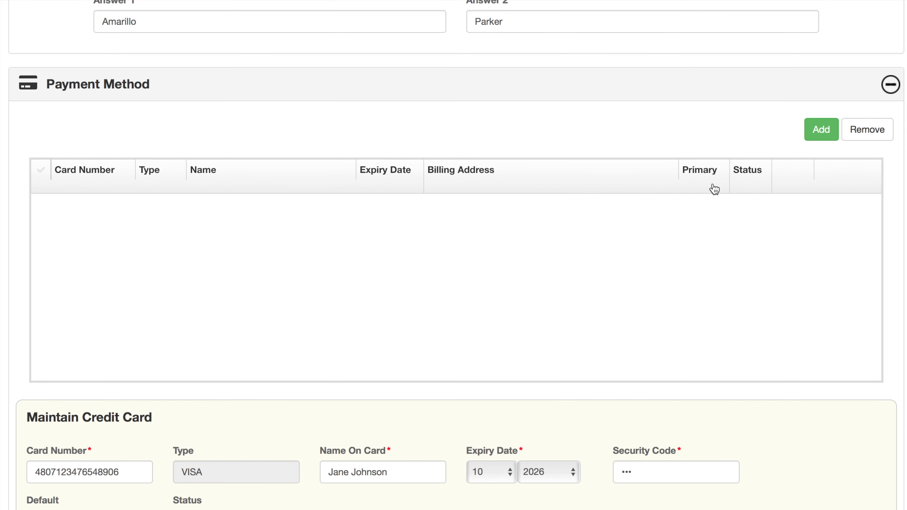
left_click(889, 85)
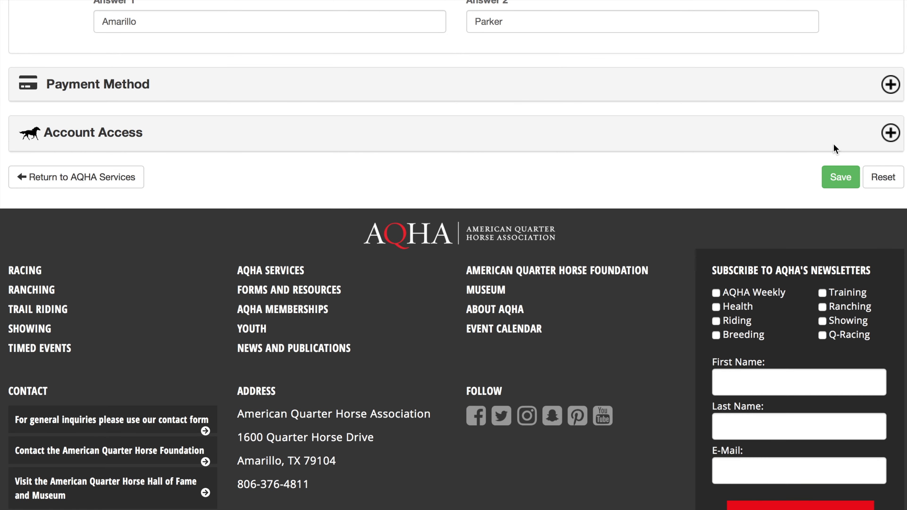
Step: Expand Account Access and start adding a linked customer ID
left_click(890, 132)
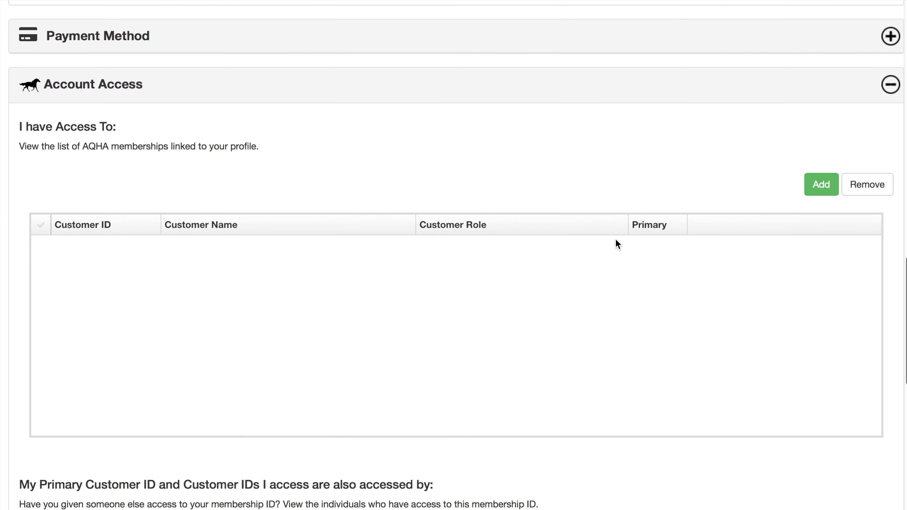
scroll("down", 3)
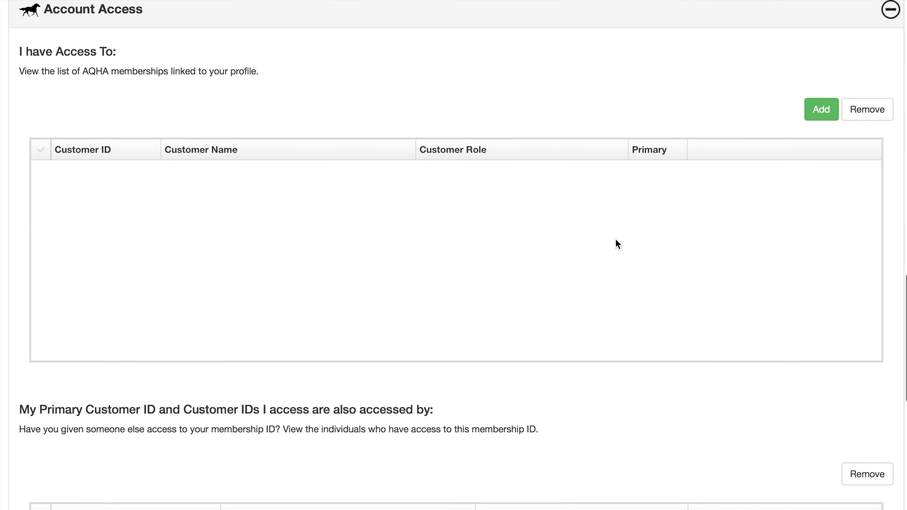
left_click(820, 109)
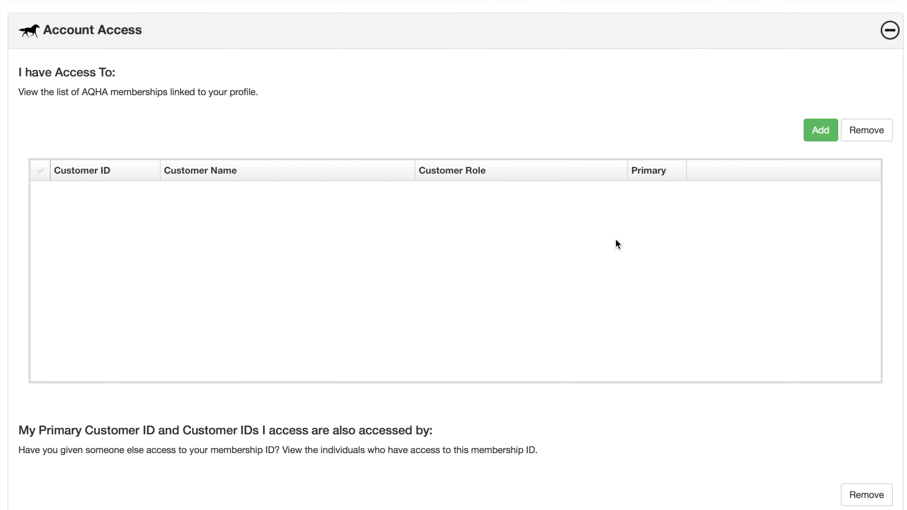
left_click(821, 130)
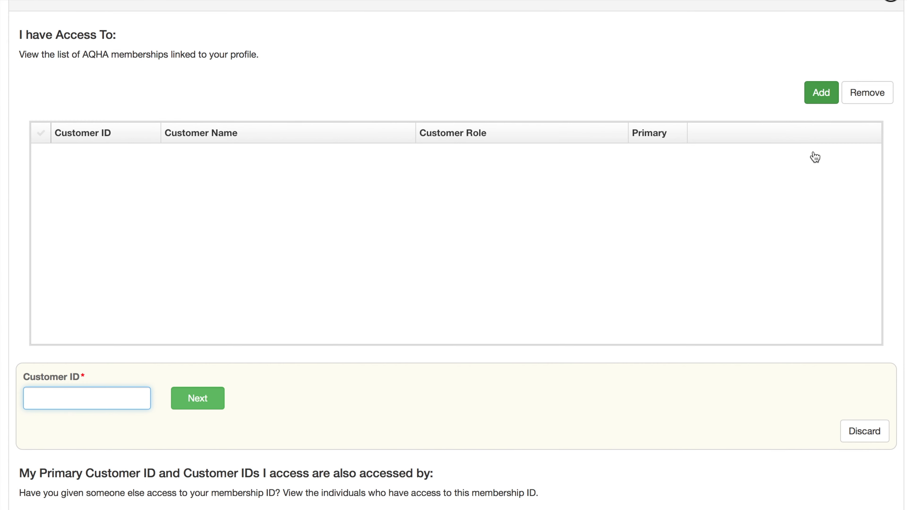
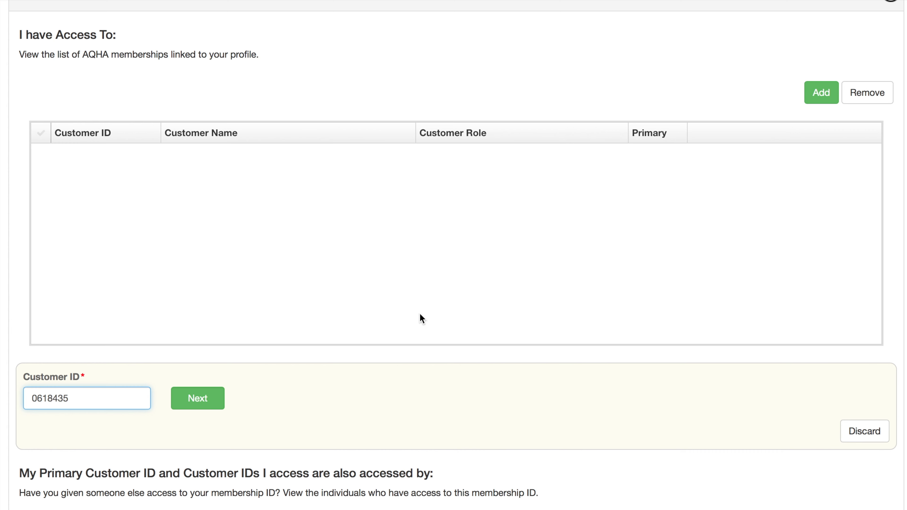
left_click(198, 398)
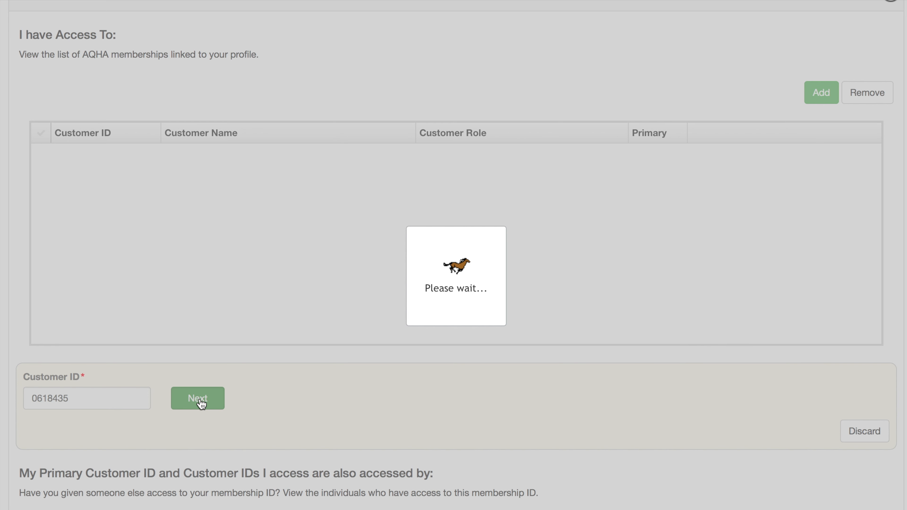
left_click(196, 398)
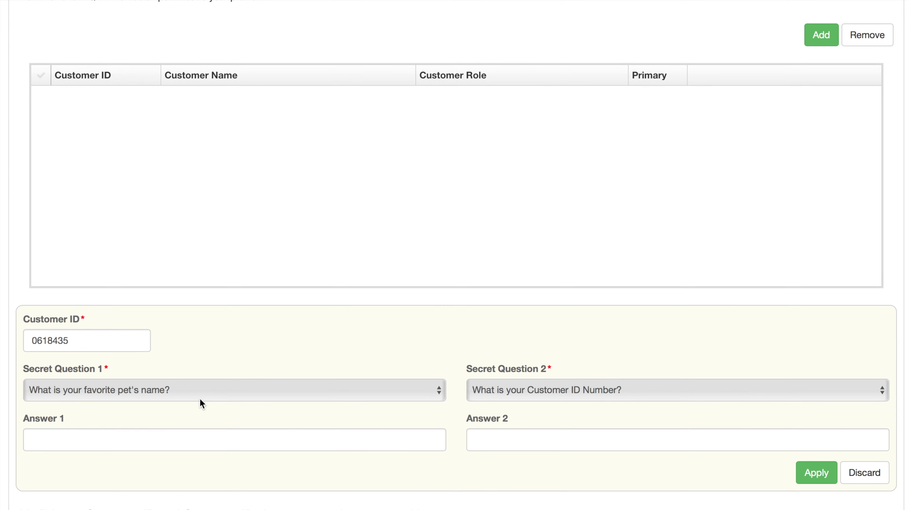
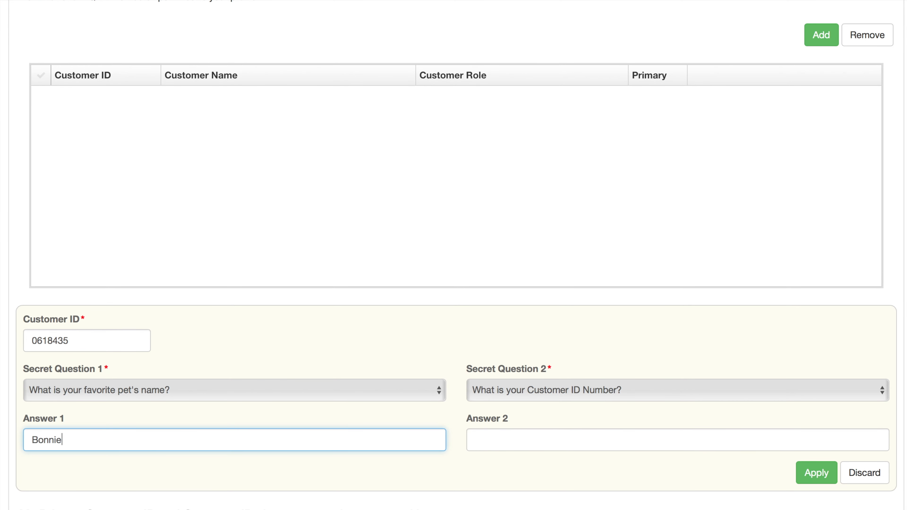
left_click(677, 440)
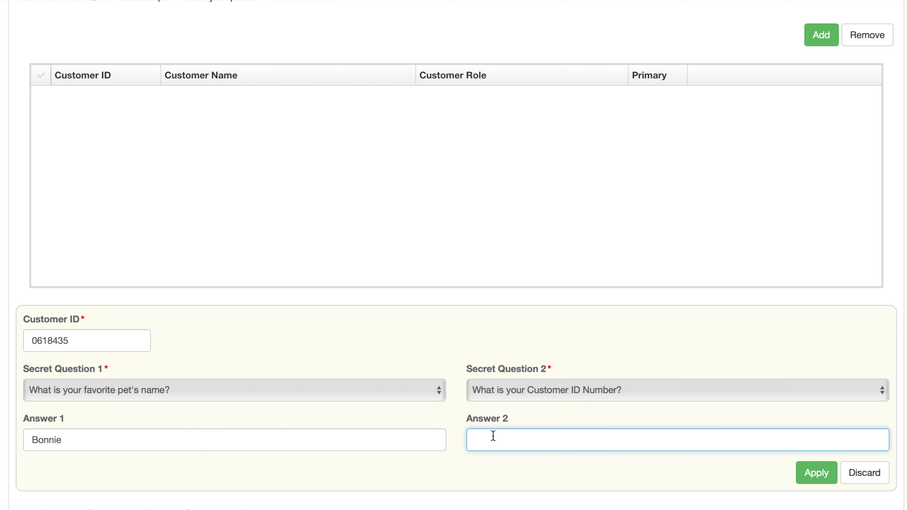
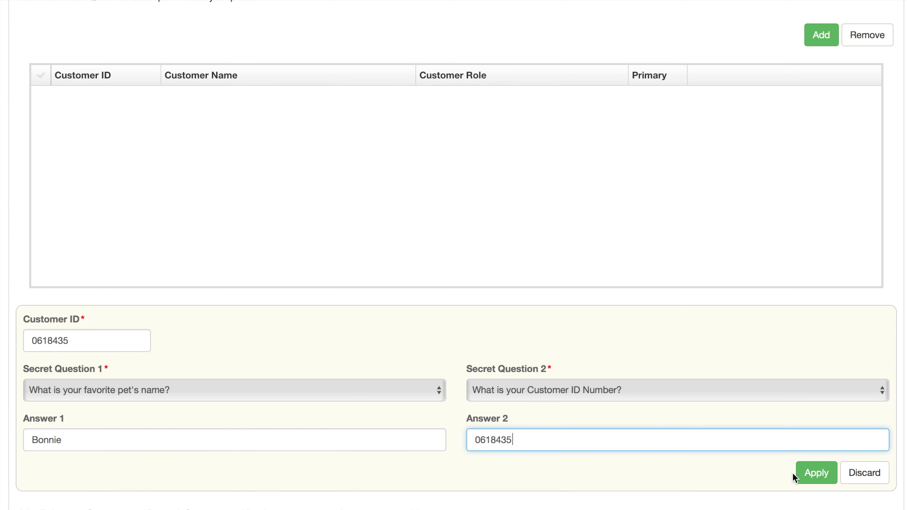
left_click(816, 472)
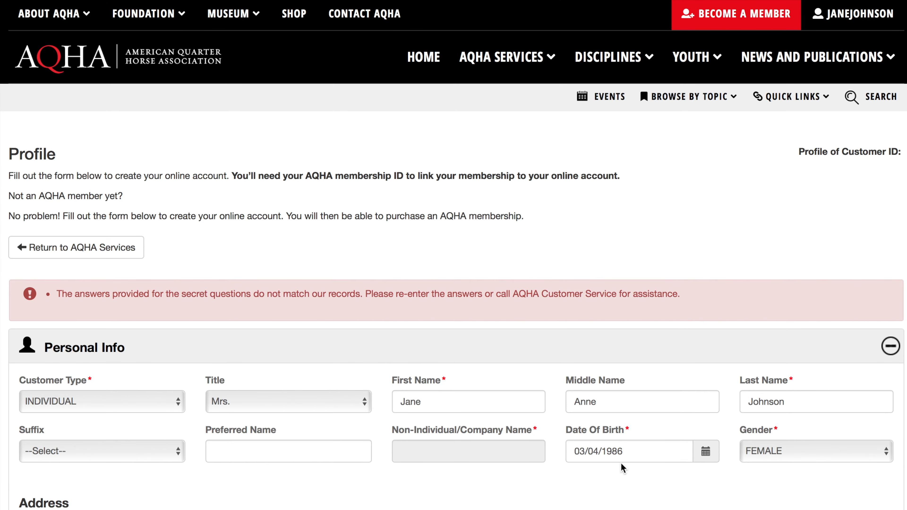
Step: Review the error notice that the secret answers do not match records
scroll("down", 3)
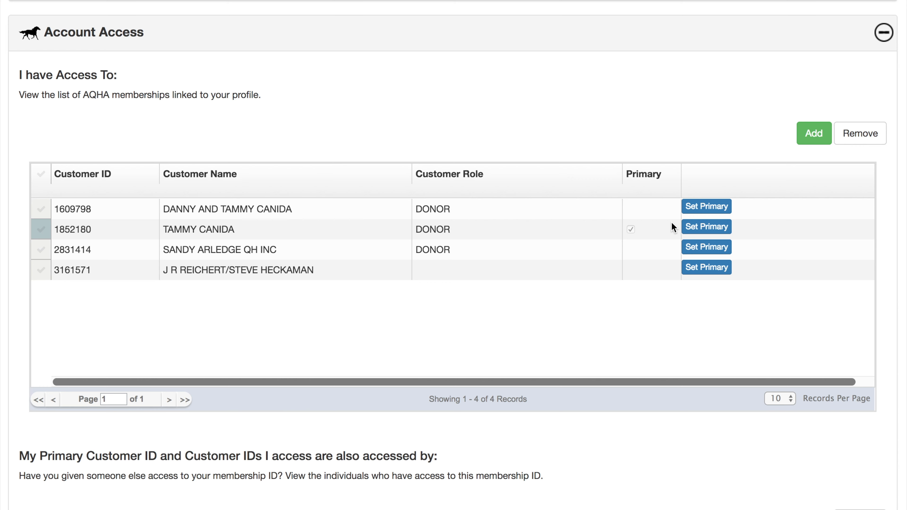
scroll("down", 3)
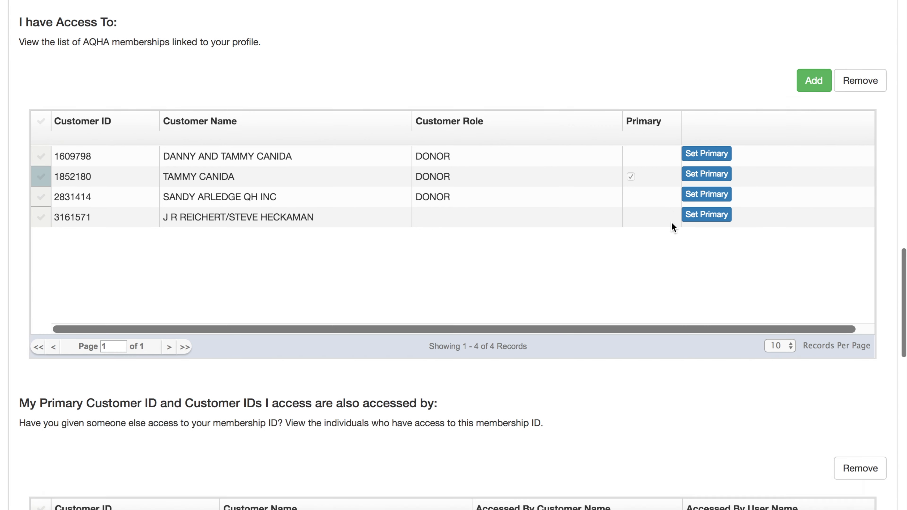
scroll("down", 3)
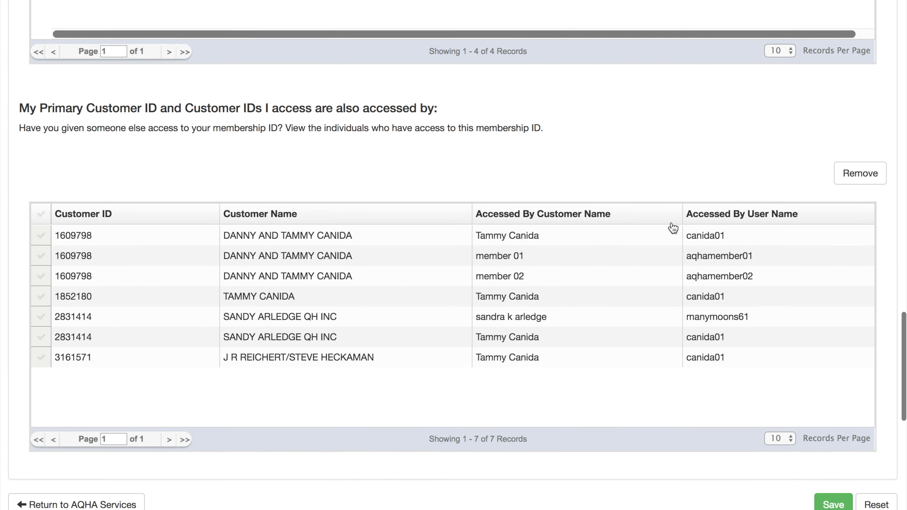
scroll("down", 3)
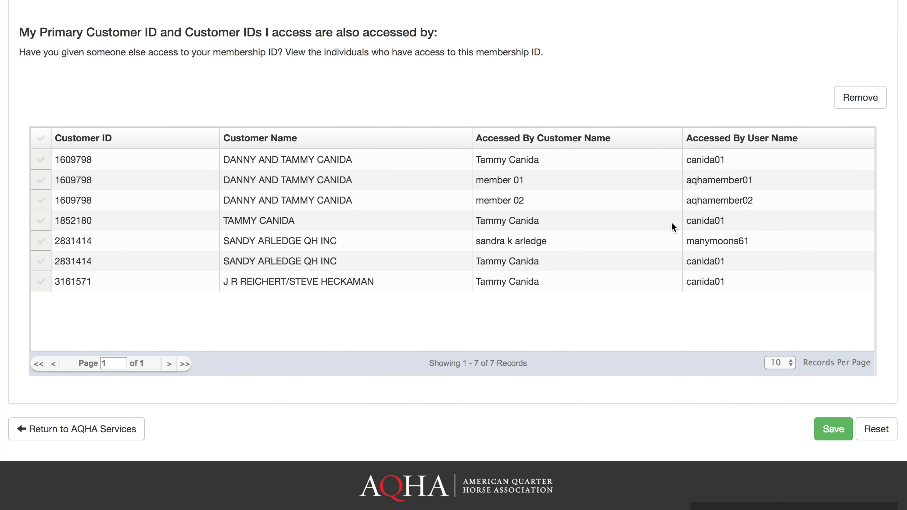
mouse_move(153, 202)
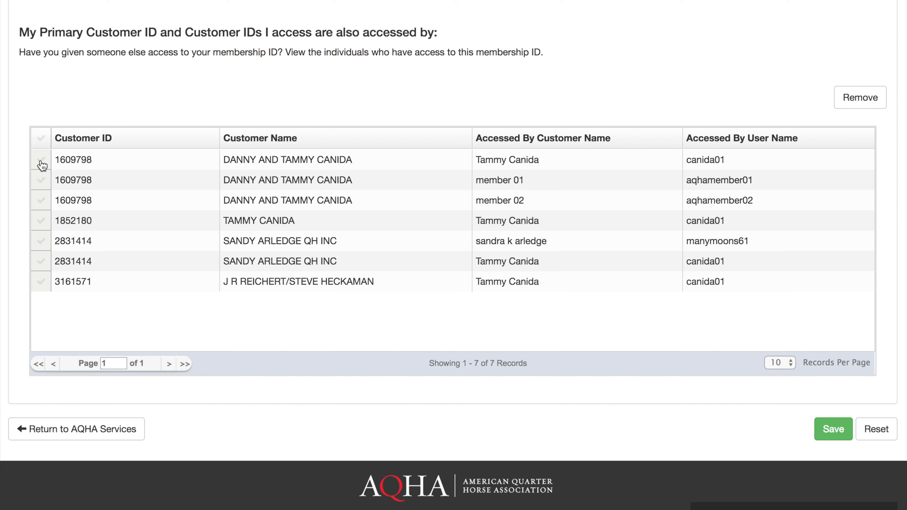
left_click(40, 160)
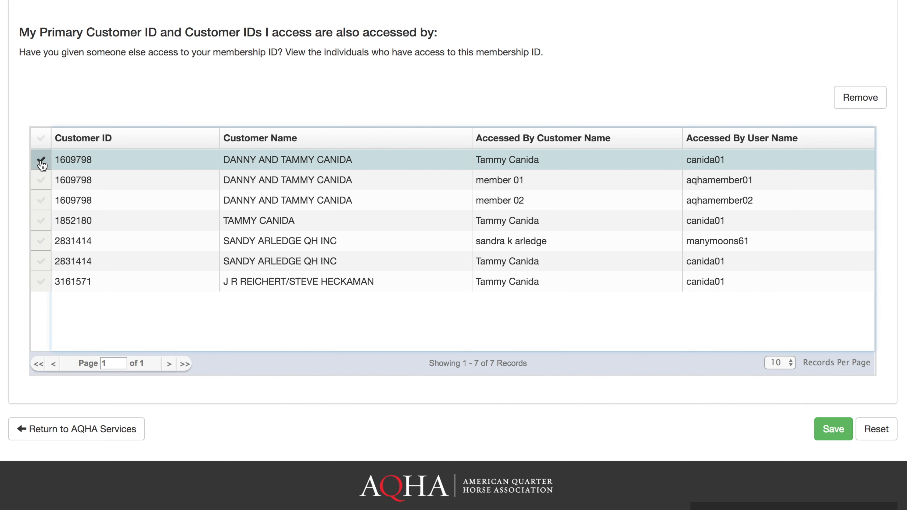
left_click(40, 220)
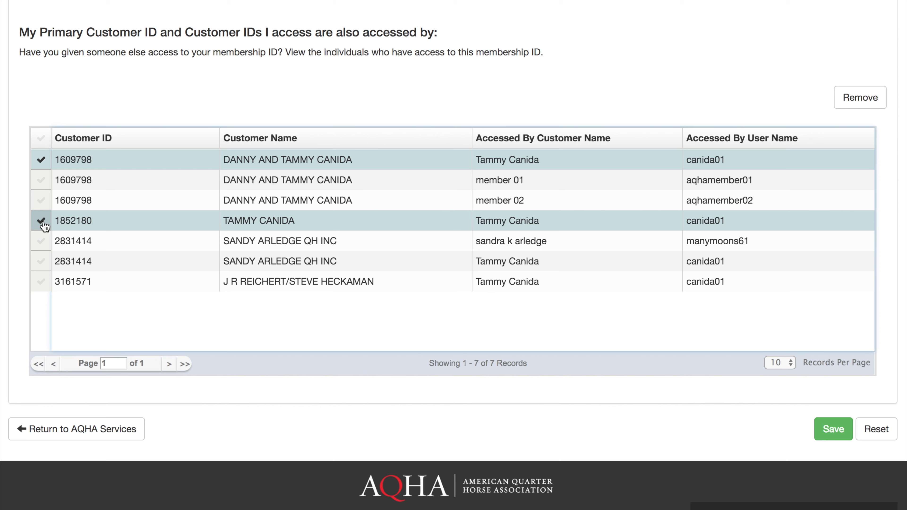
mouse_move(816, 99)
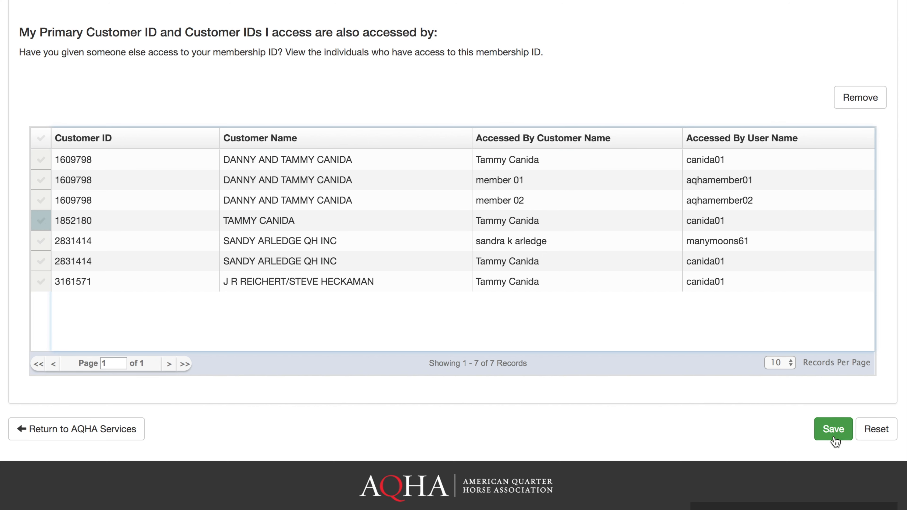
left_click(833, 429)
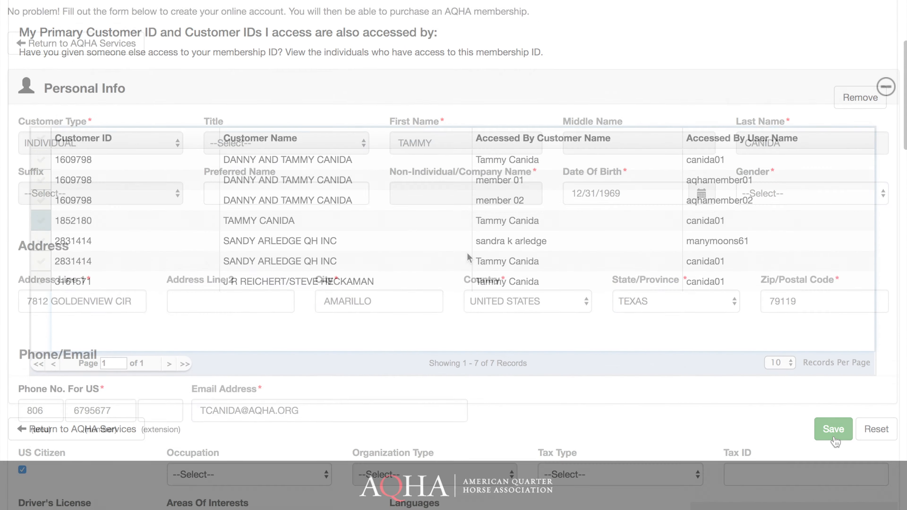
scroll("down", 3)
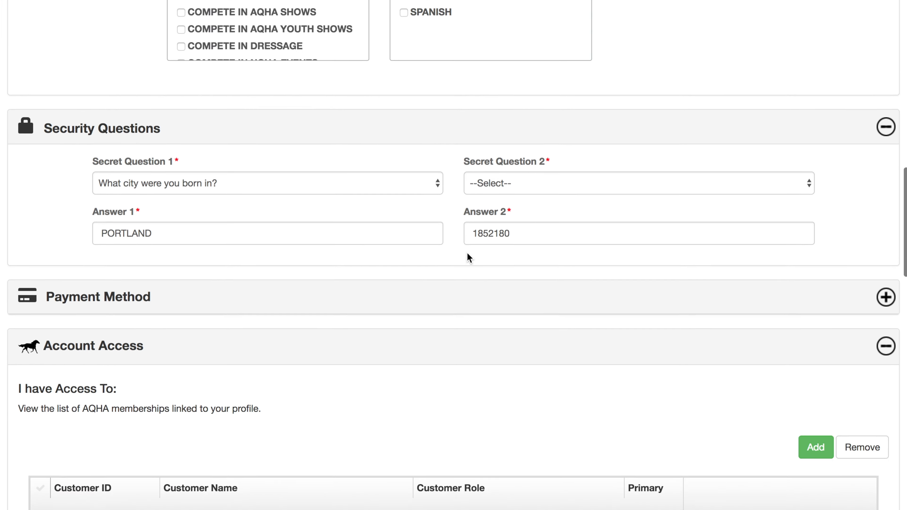
scroll("down", 3)
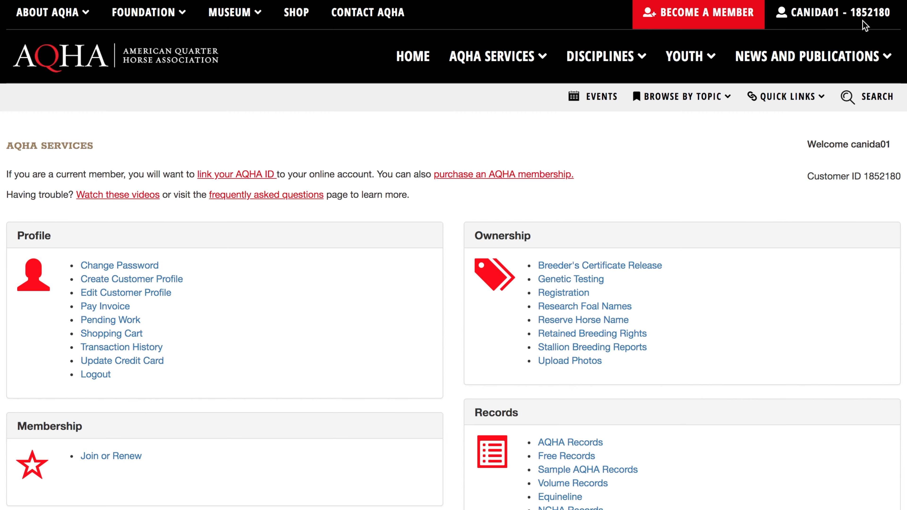
mouse_move(703, 164)
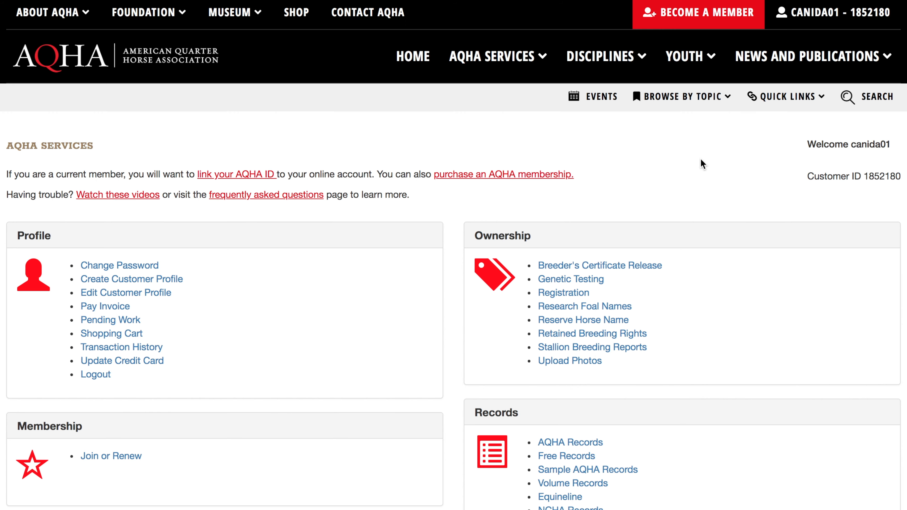